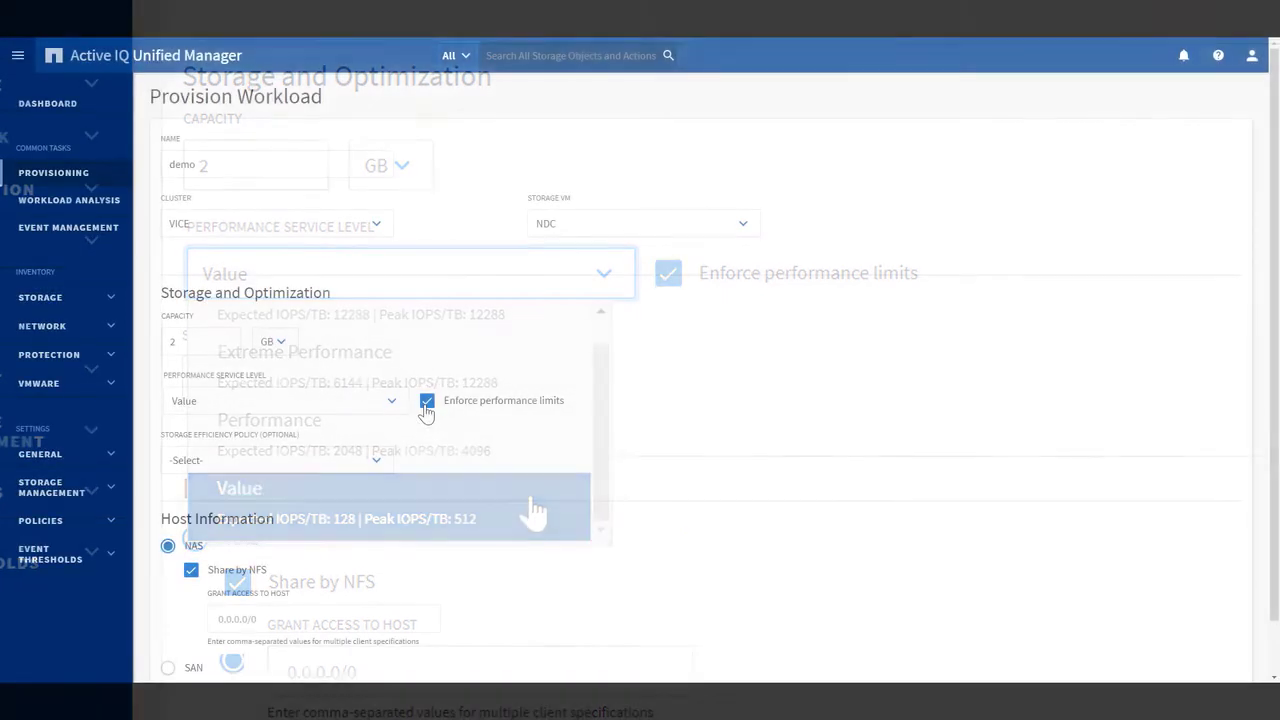
# Step: Configure the workload as a Value-level Windows SAN LUN using initiator group test_LUN_WFA
pyautogui.click(239, 488)
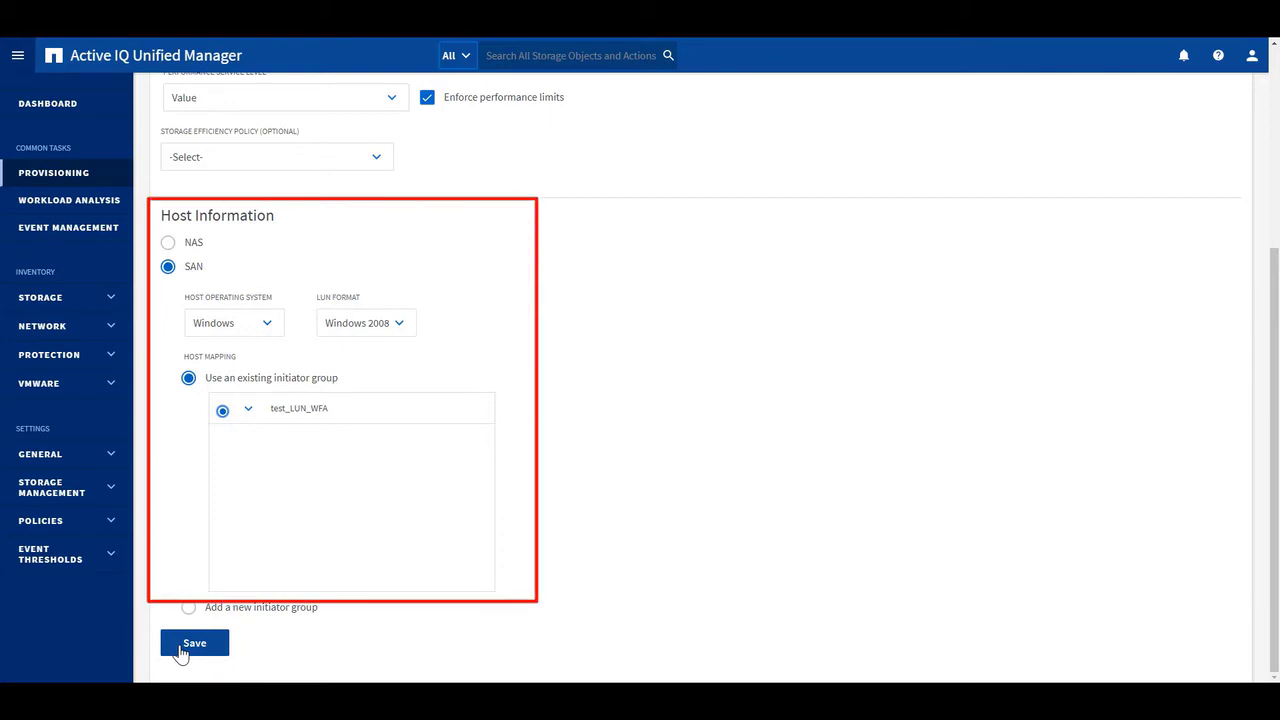
# Step: Save the Provision Workload form to provision the SAN LUN workload
pyautogui.click(194, 643)
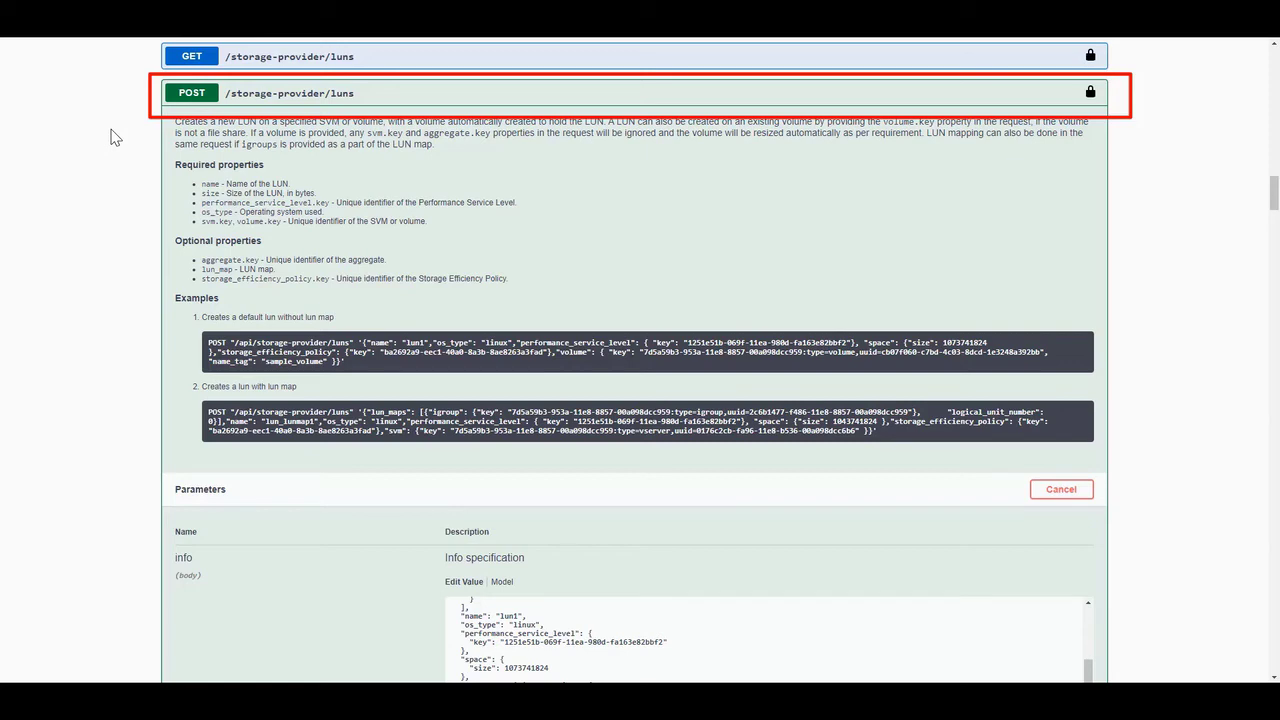
# Step: Scroll down to the generated curl command and request URL for POST /storage-provider/luns
pyautogui.scroll(-3)
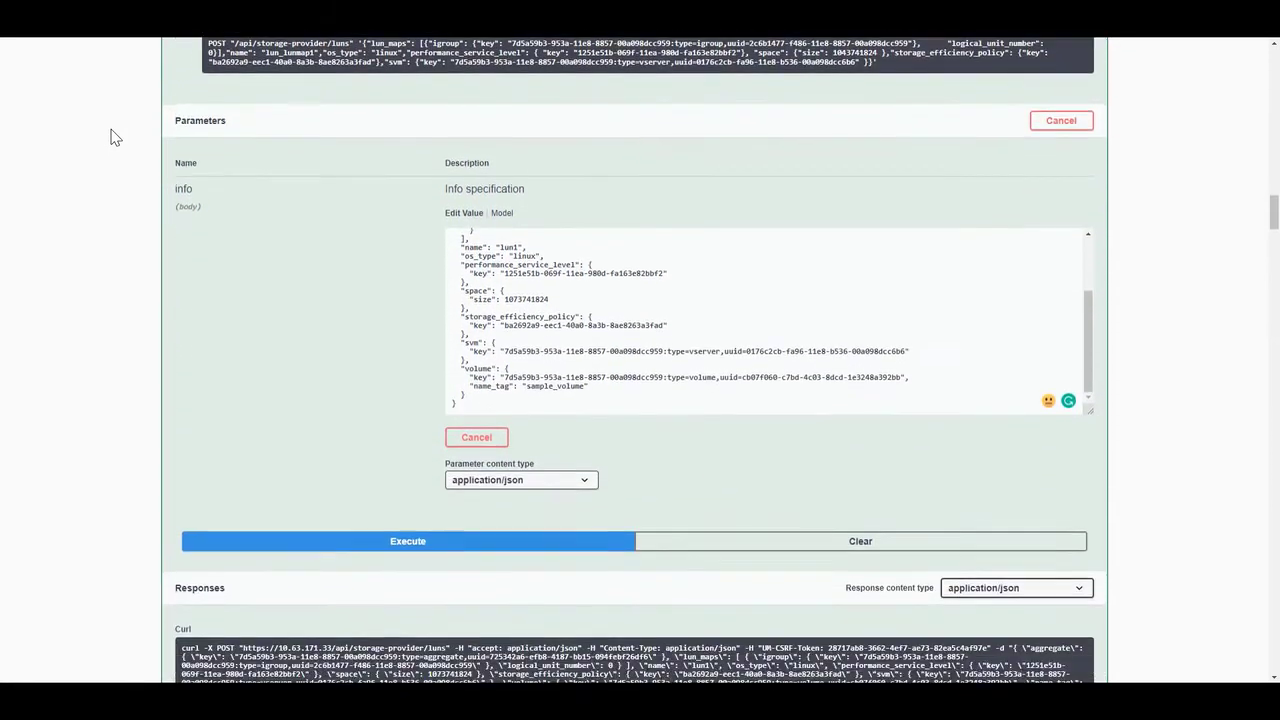
pyautogui.scroll(-3)
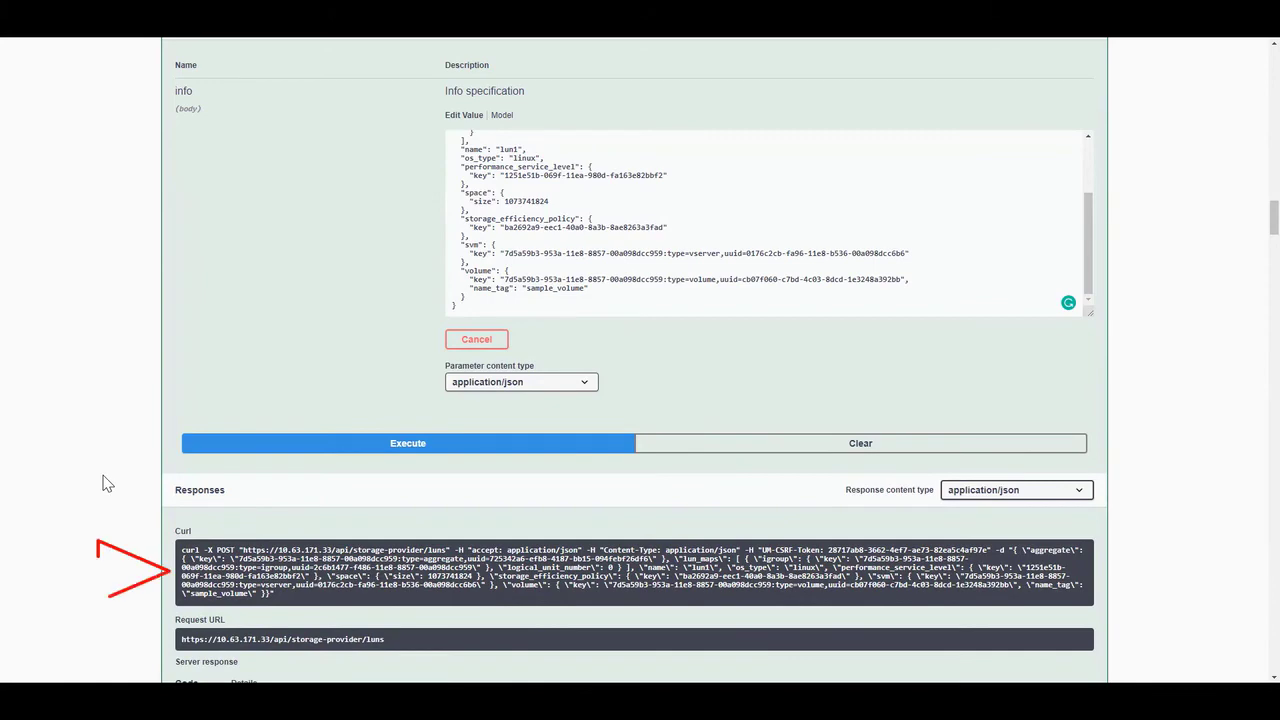